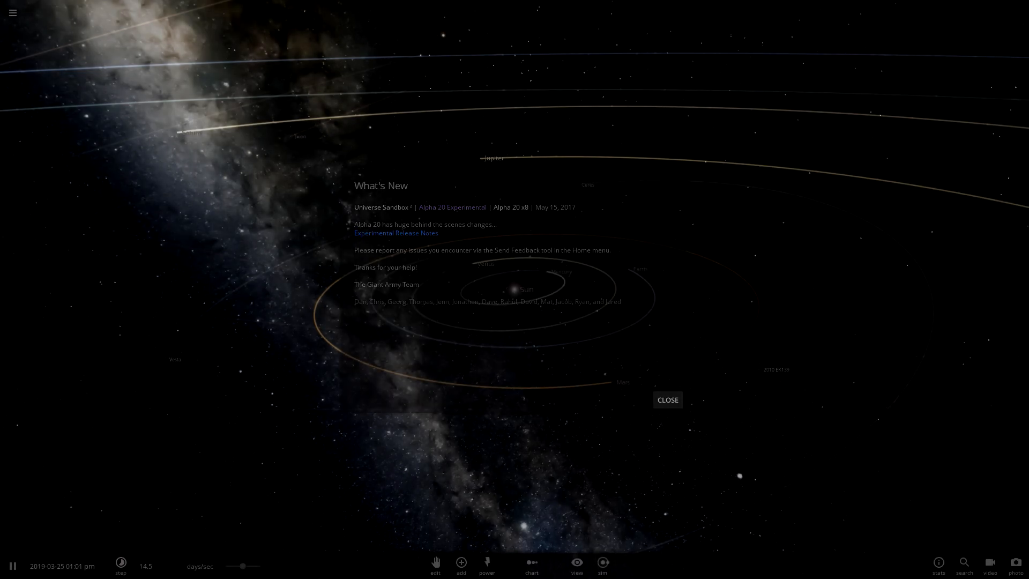
- Dismiss the What's New notice, revealing the running solar system with Earth's summary
click(668, 400)
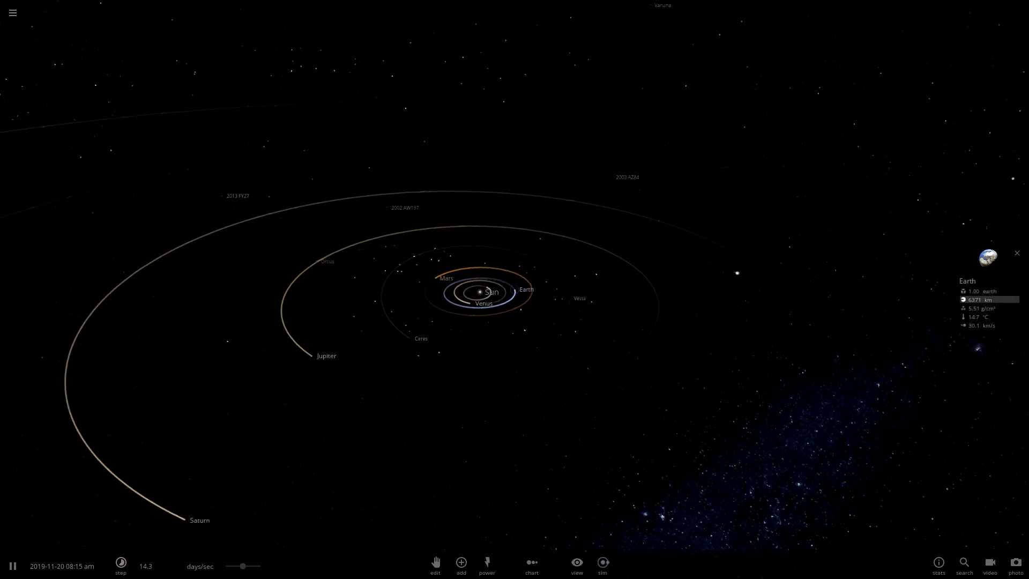
- Expand Earth's summary card into its full sheet of mass, radius, density and orbit
click(987, 260)
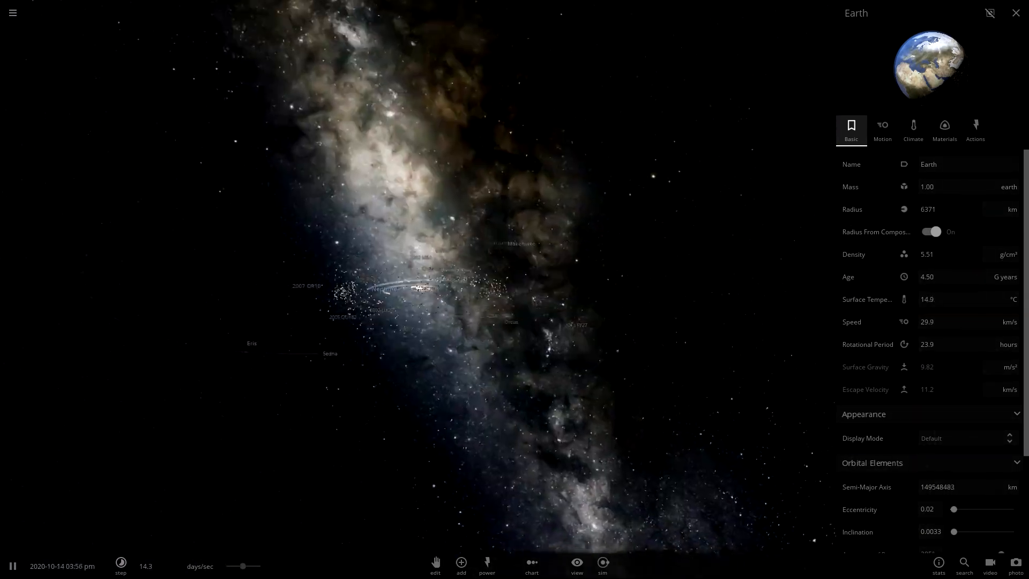
- Zoom the camera onto Earth, close its property sheet and pause the simulation
click(435, 564)
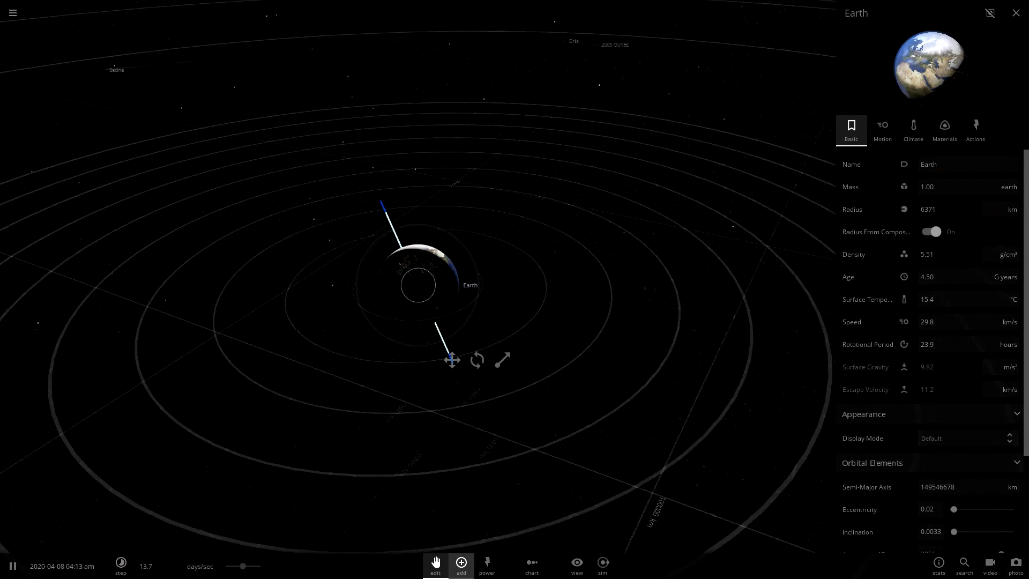
click(460, 563)
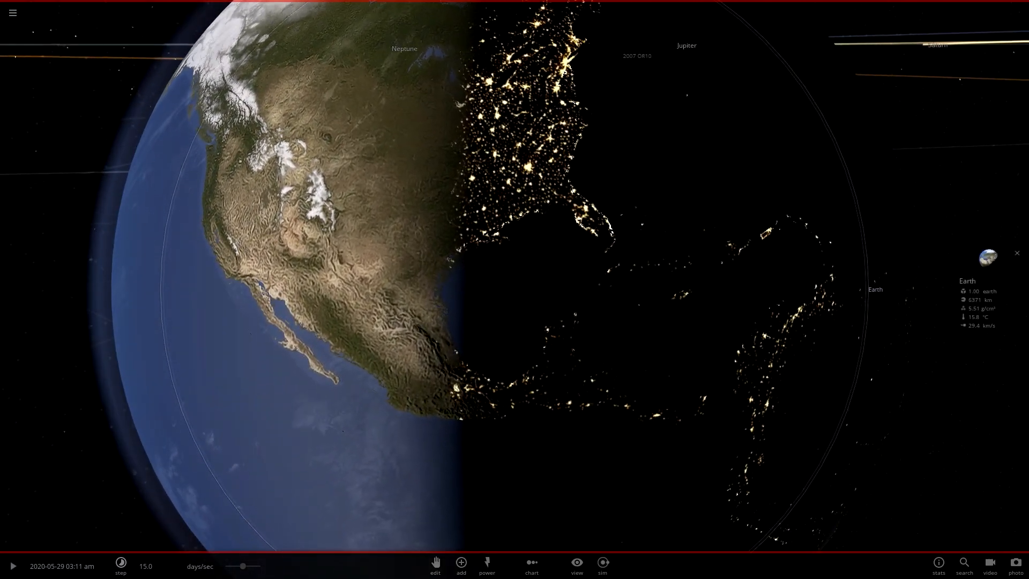
- Zoom out, browse the planets in the Add catalogue, then close it
scroll(down, 3)
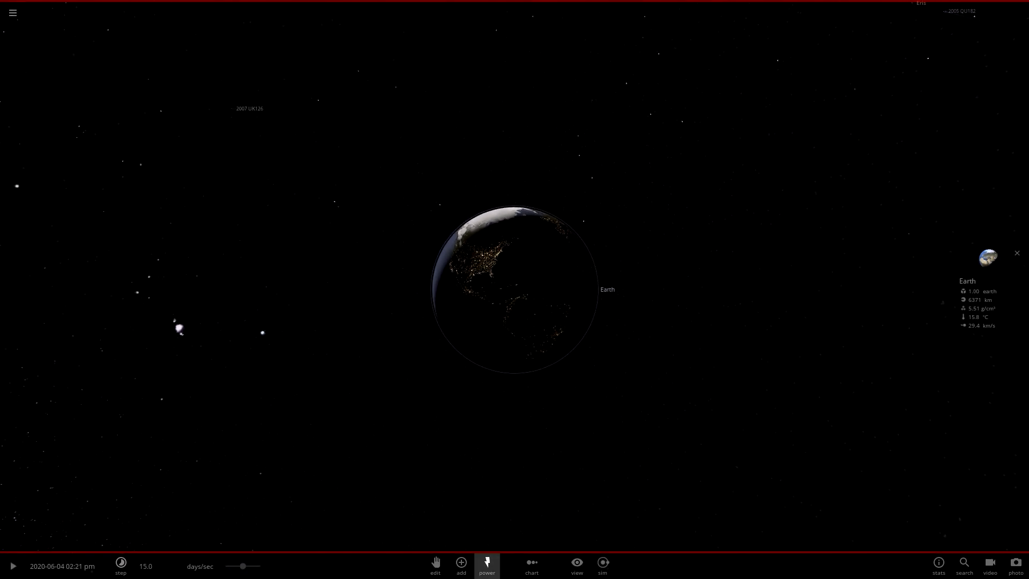
click(461, 562)
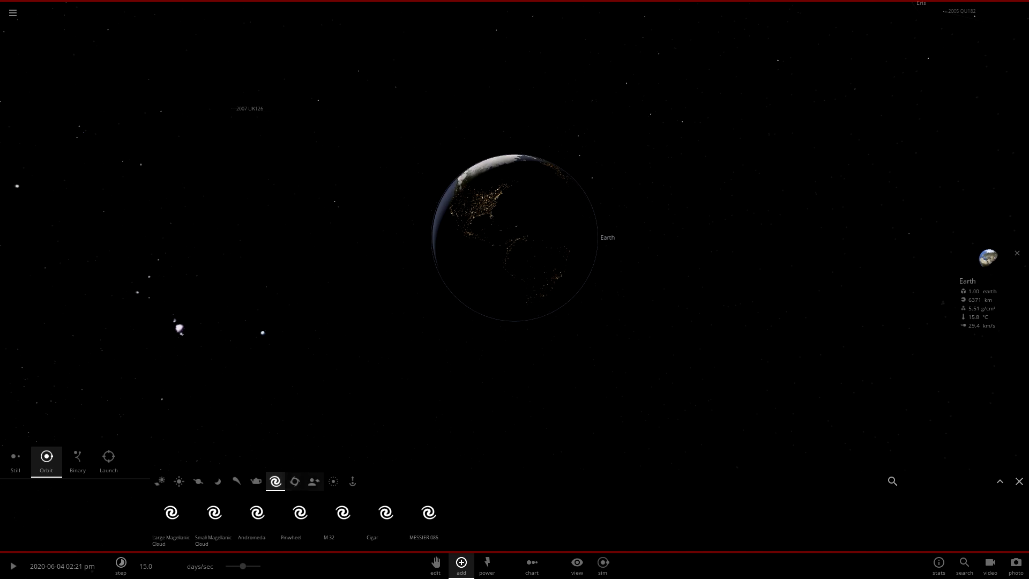
click(198, 481)
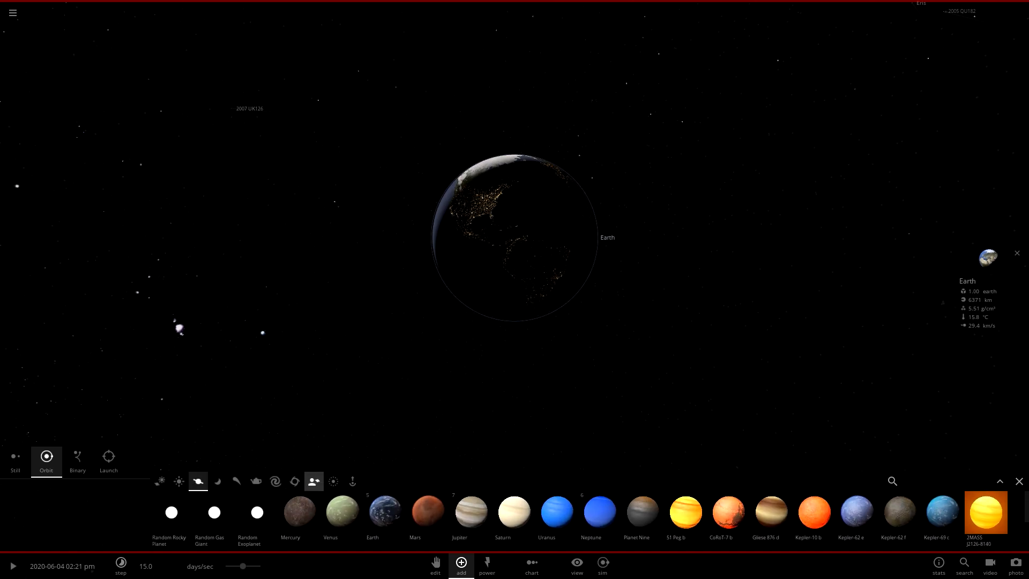
click(314, 481)
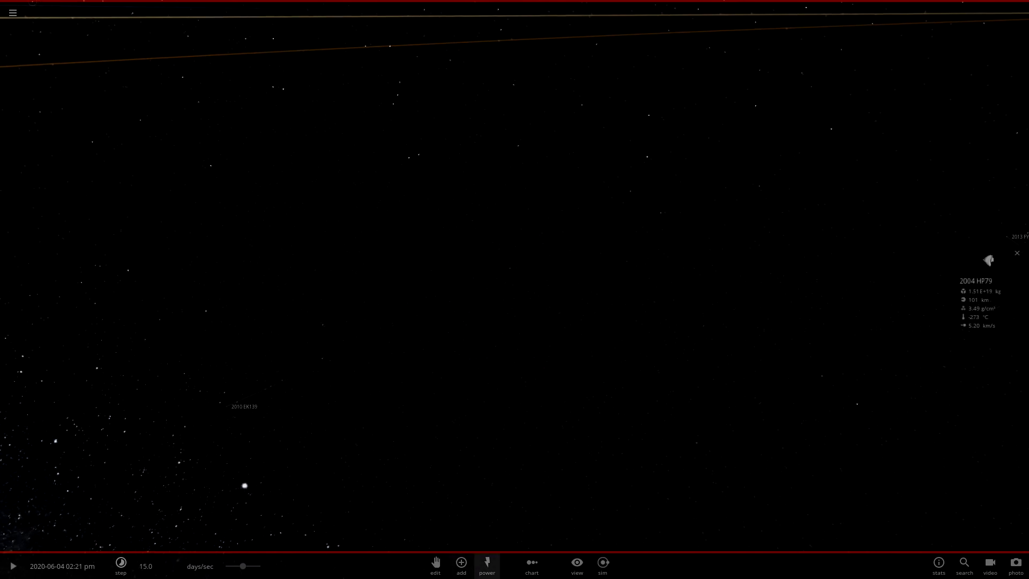
- Choose the Laser power, showing a 500 W ruby laser with destruction enabled
click(487, 564)
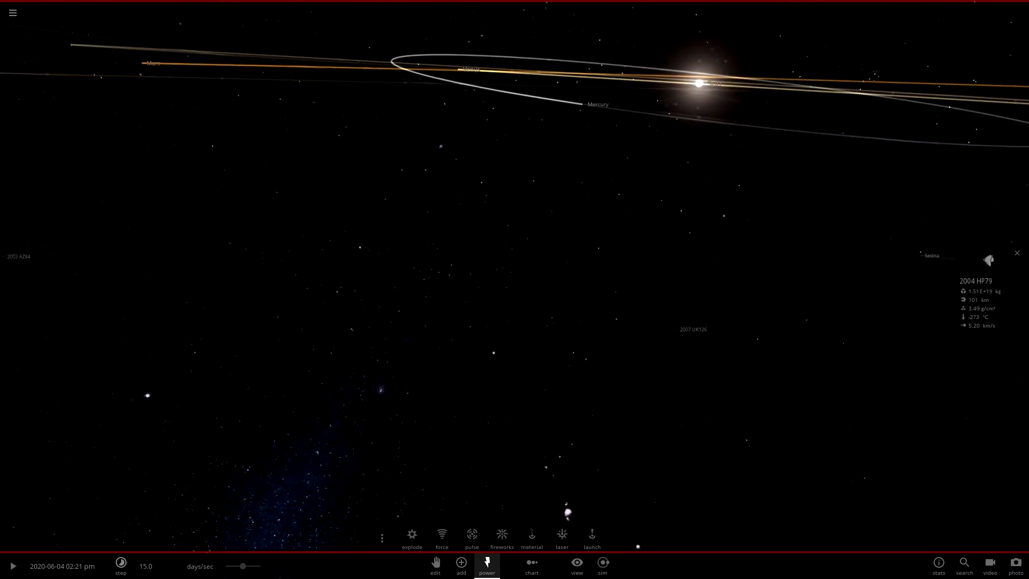
click(561, 534)
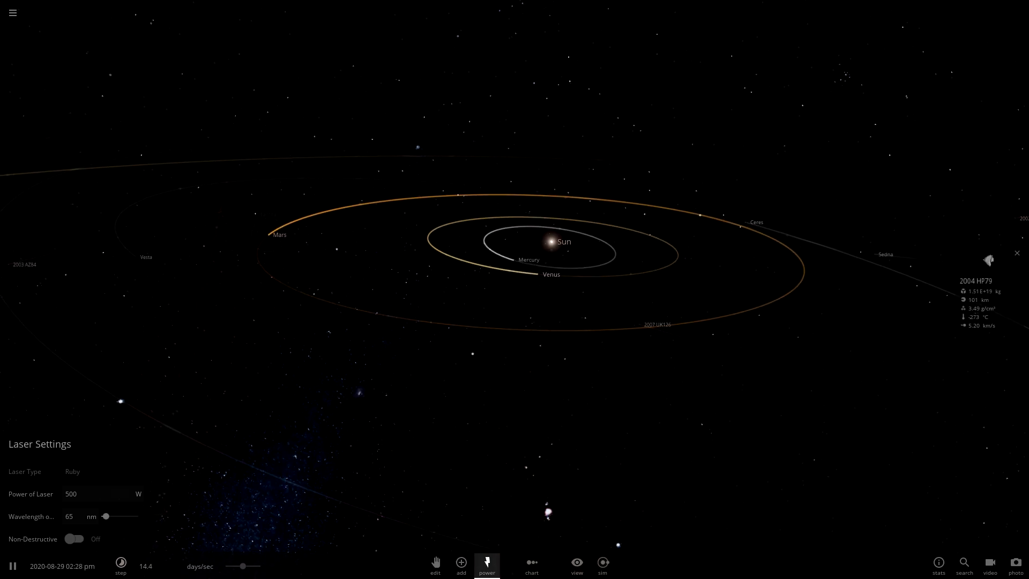
click(12, 12)
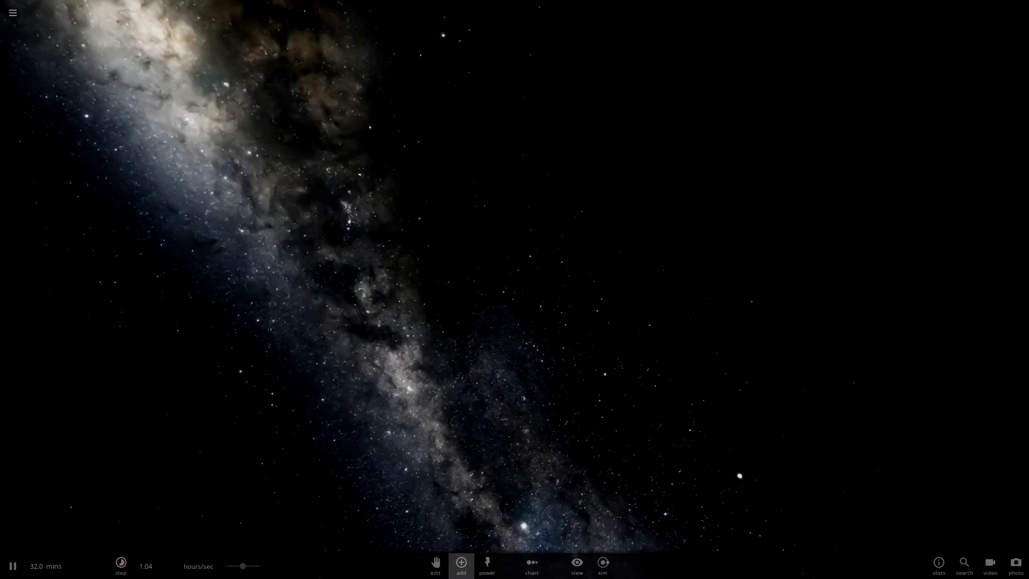
- Place a single Earth from the Planets catalogue into the empty scene
click(460, 565)
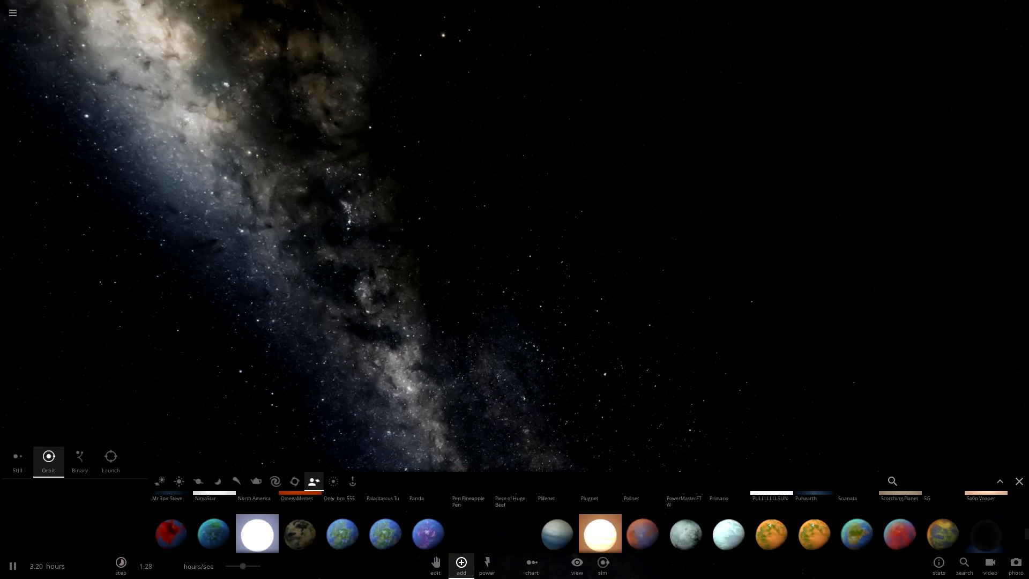
click(197, 481)
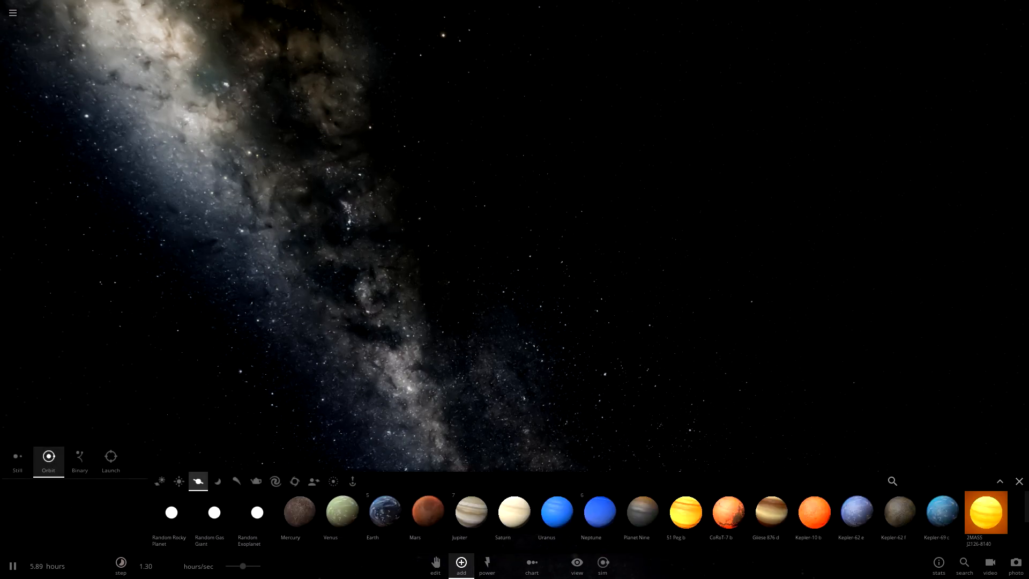
click(372, 513)
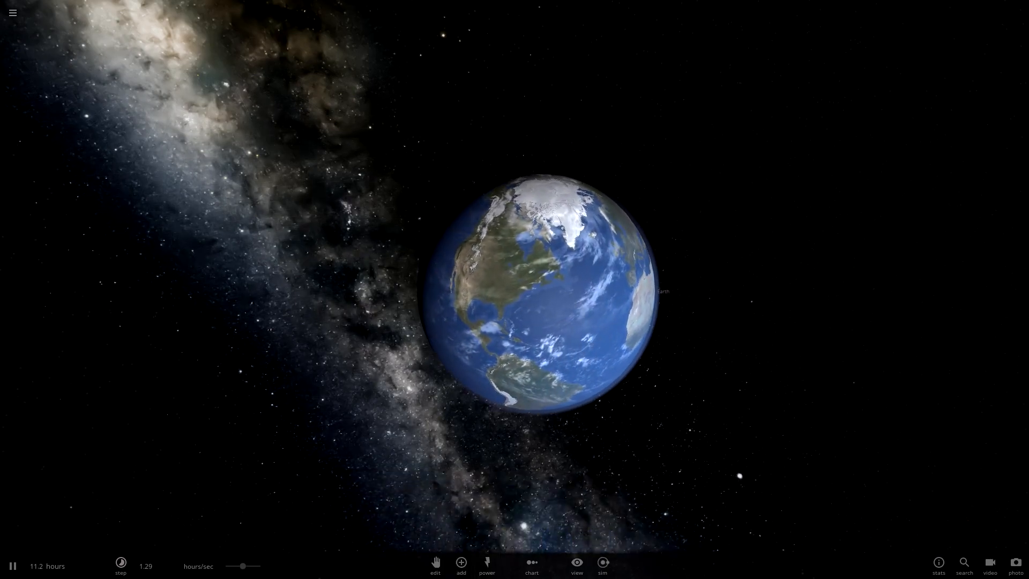
click(487, 564)
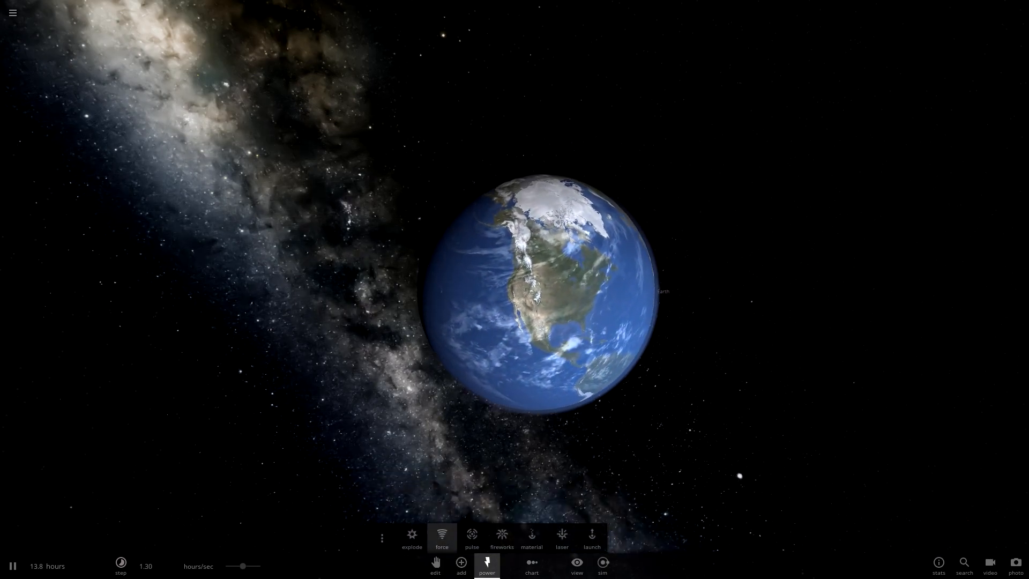
- Fire the 500 W laser at Earth, then bring up Earth's full property sheet
click(561, 535)
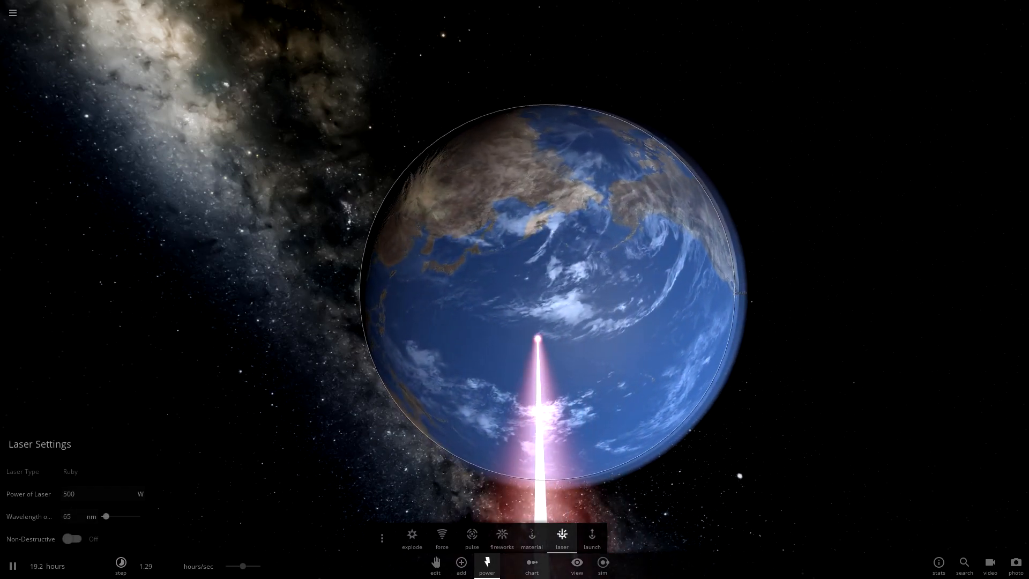
click(13, 13)
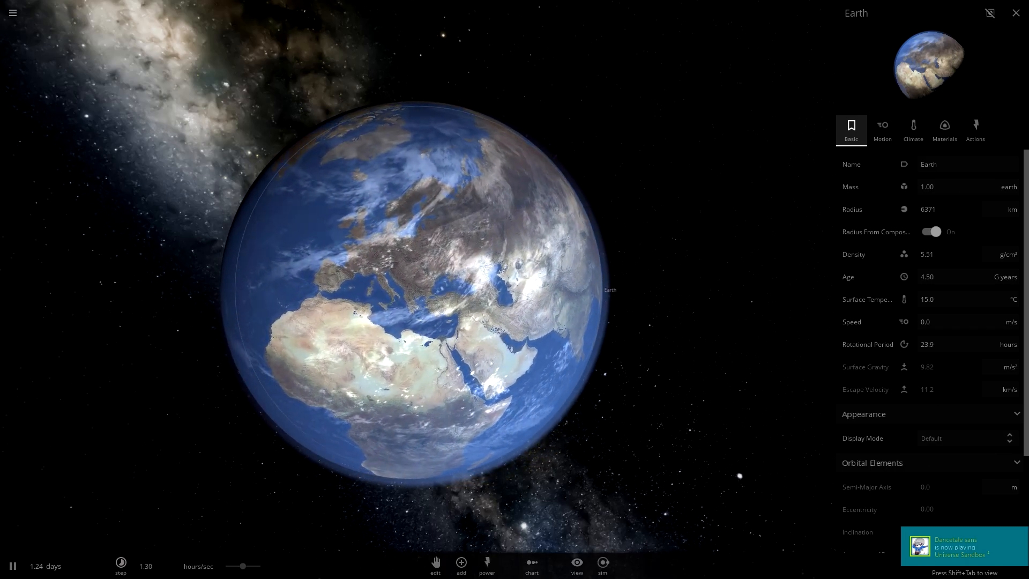
- Set the laser to Hot Magic at 1E+100 TW and sweep it across Earth
click(486, 563)
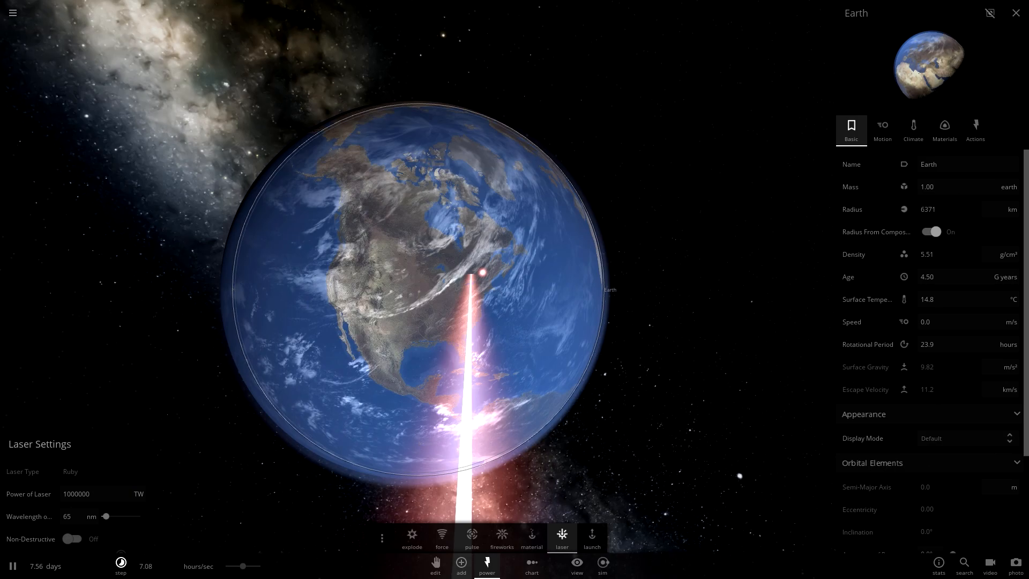
click(77, 493)
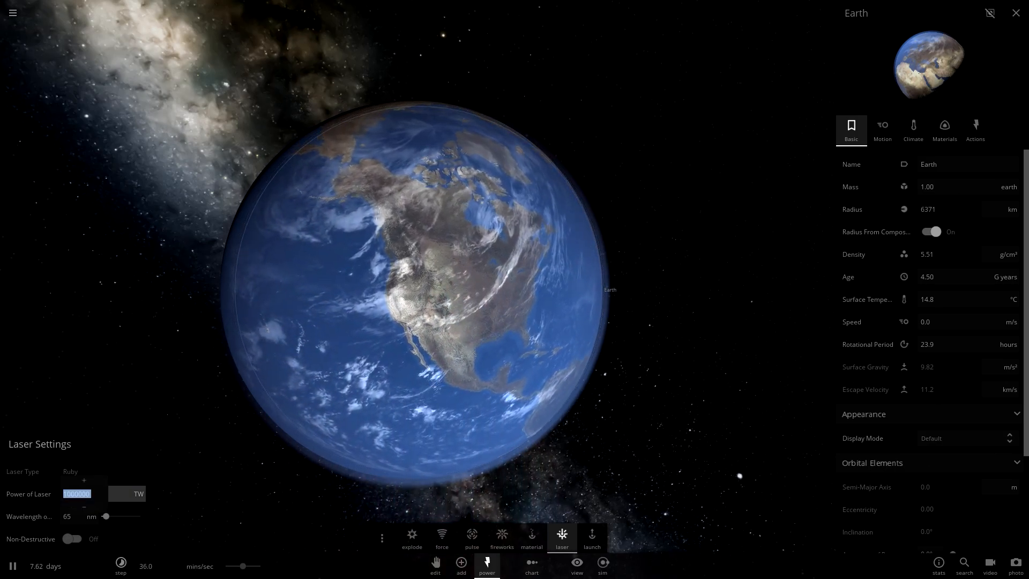
text(100000000)
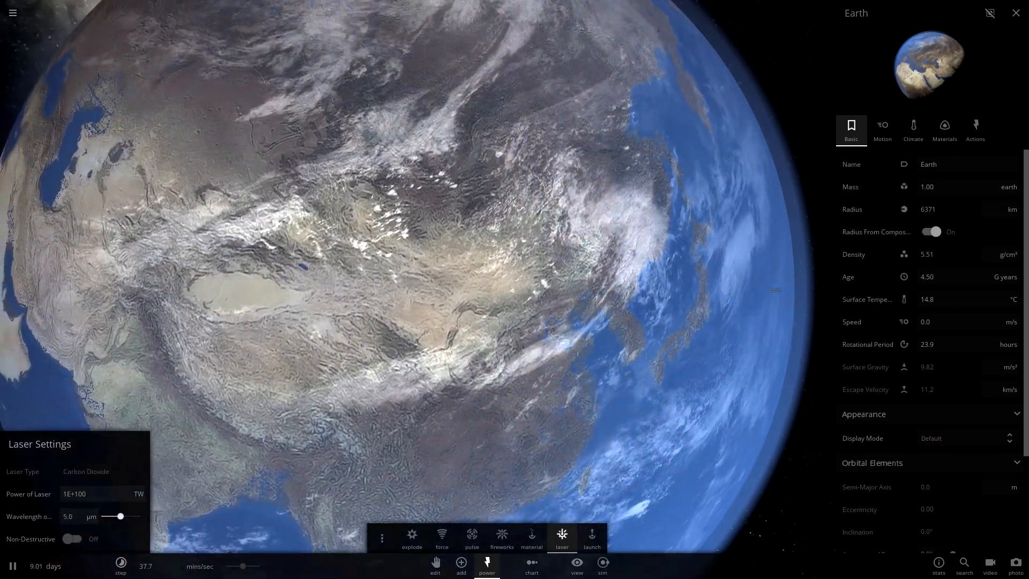
drag(112, 516, 122, 516)
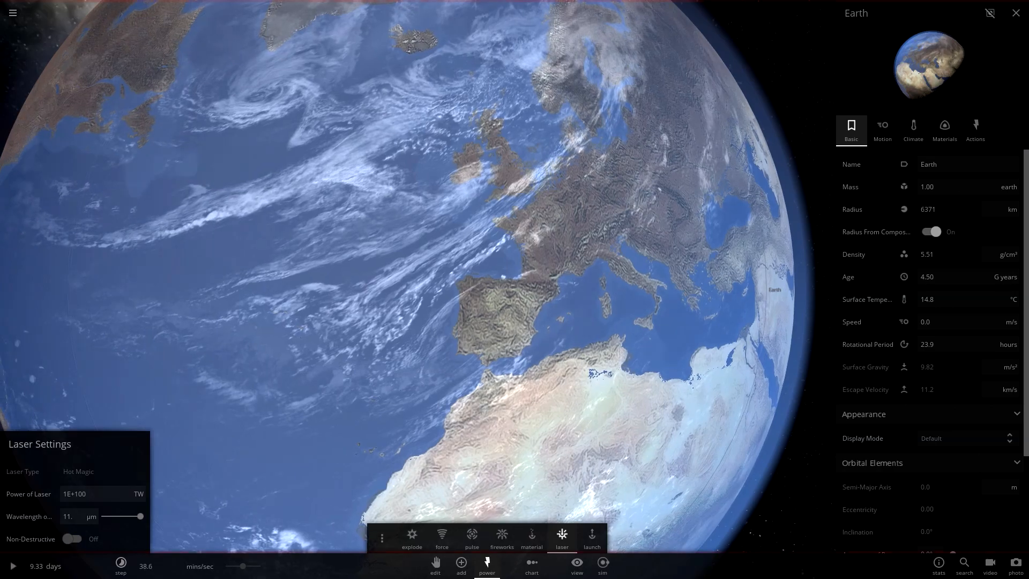
- Add the dwarf planet Sedna beside Earth and fire the Hot Magic laser at it
click(460, 575)
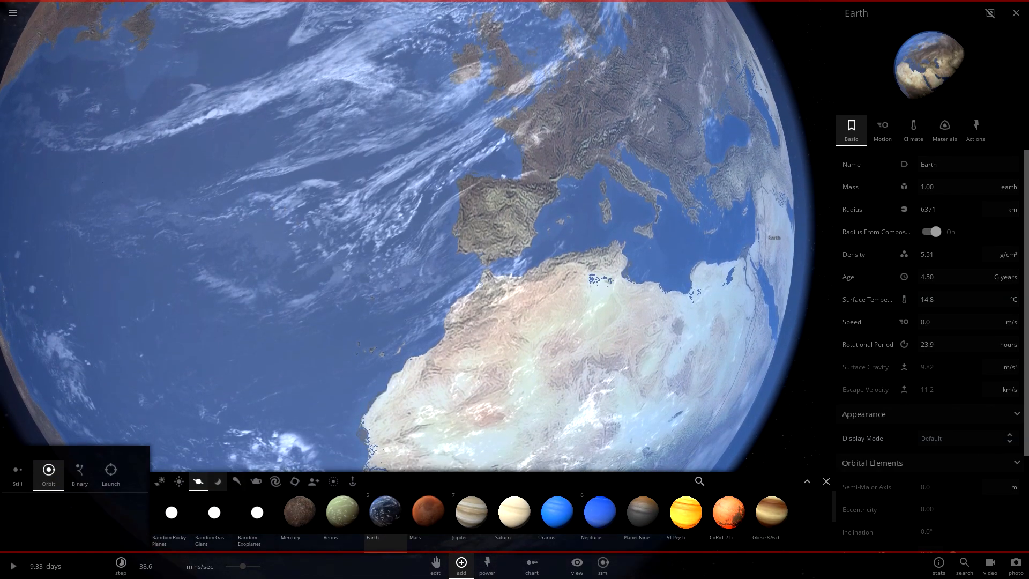
click(236, 481)
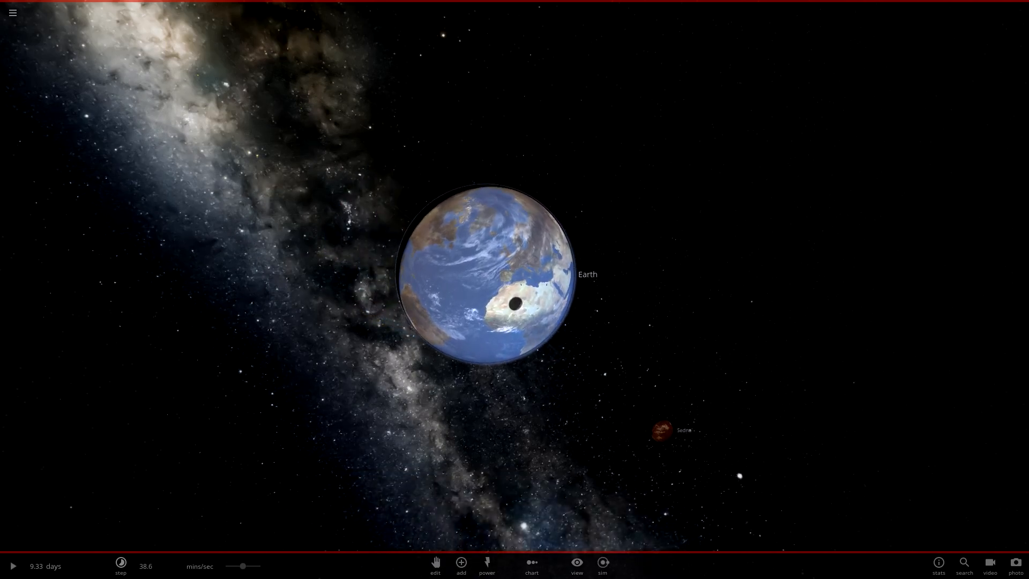
click(659, 430)
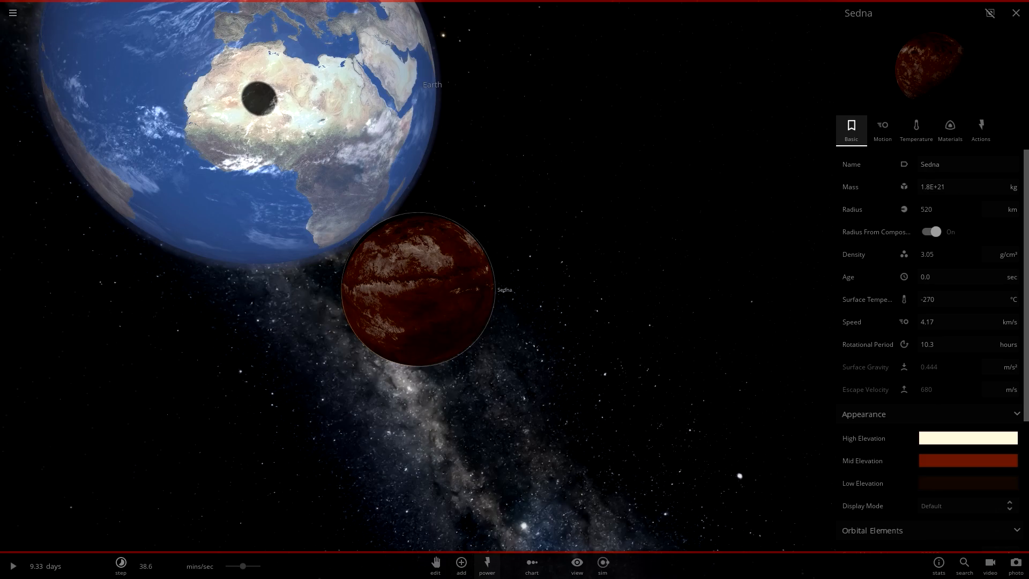
click(461, 566)
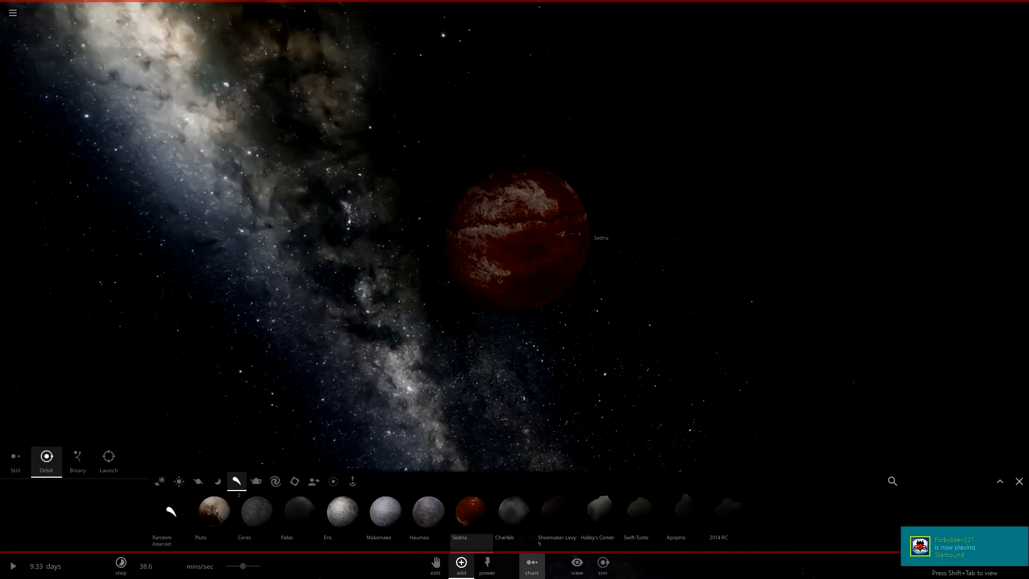
click(487, 563)
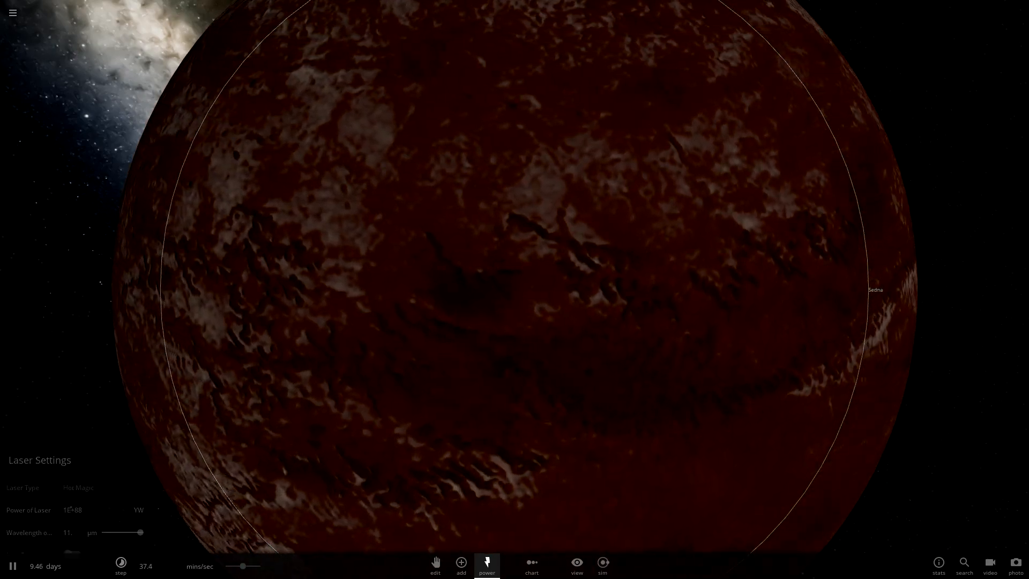
- Open, close, and reopen the main menu over the empty starfield
click(12, 13)
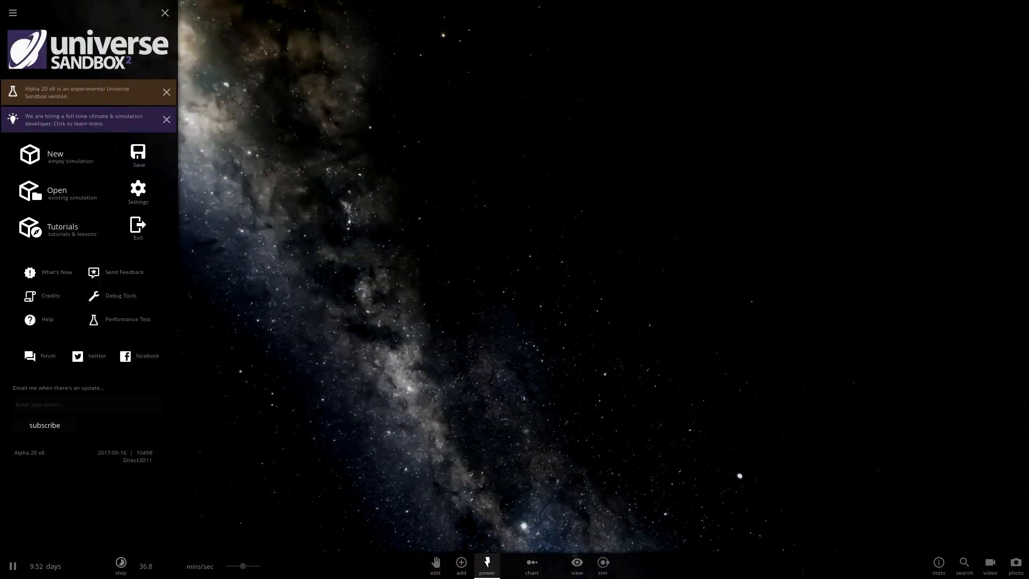
click(165, 13)
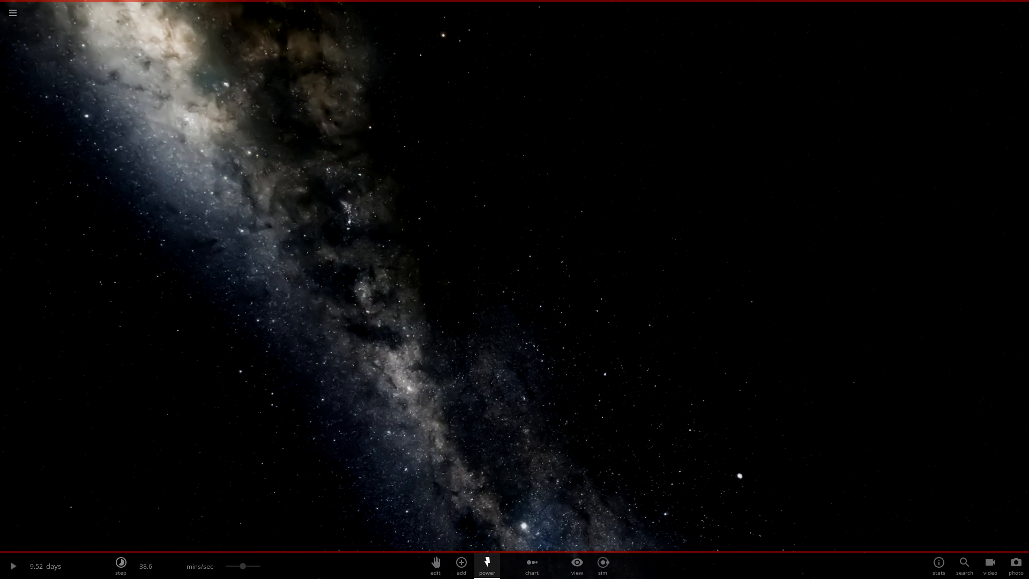
click(13, 12)
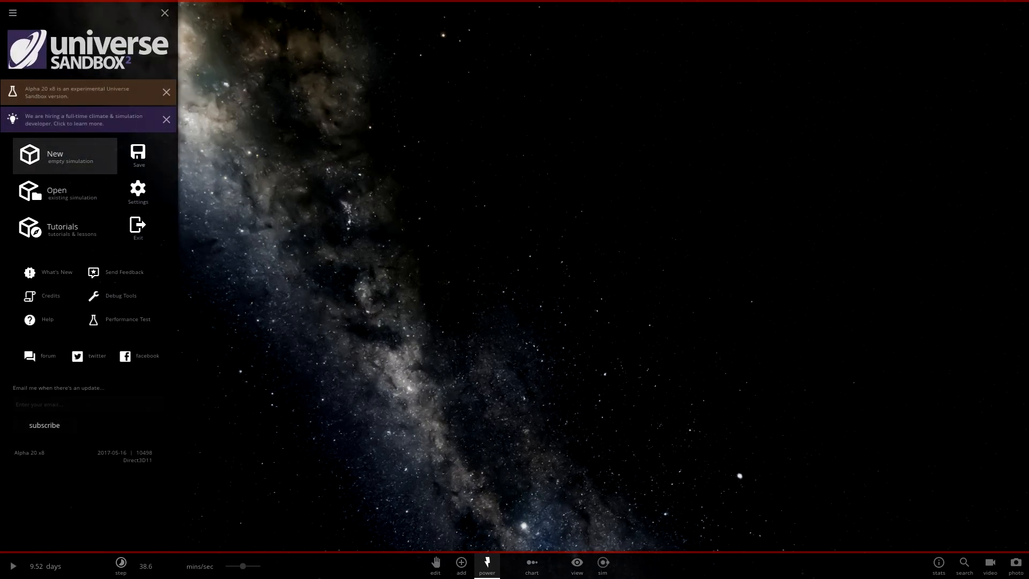
- Start a new empty simulation and place an Earth from the planet catalogue into space
click(460, 573)
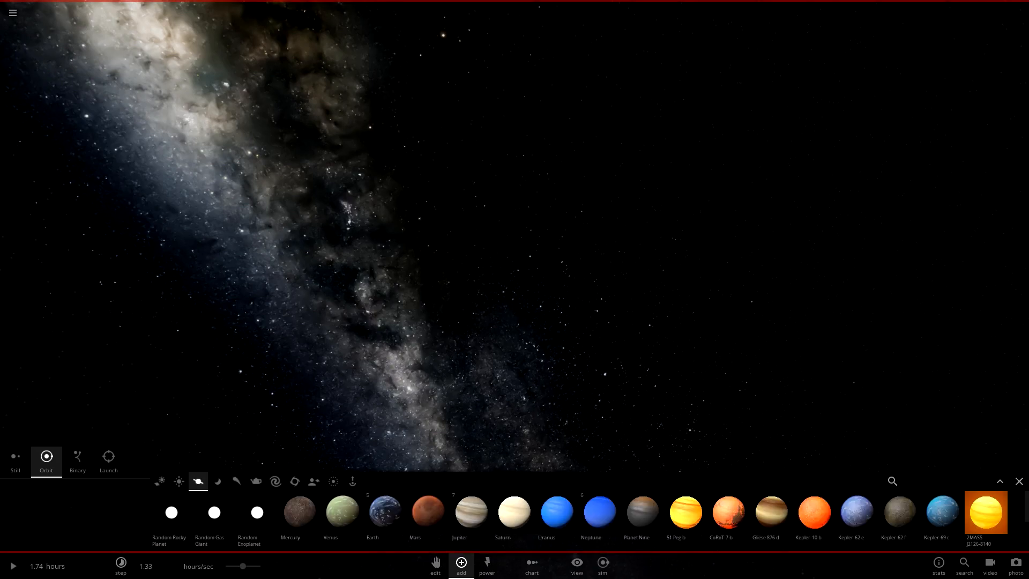
click(374, 512)
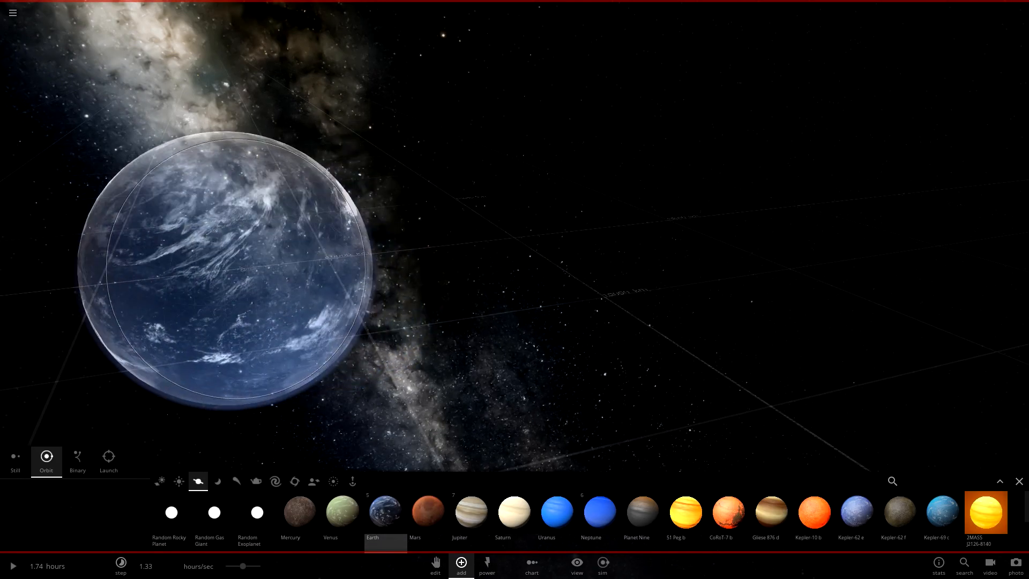
click(15, 456)
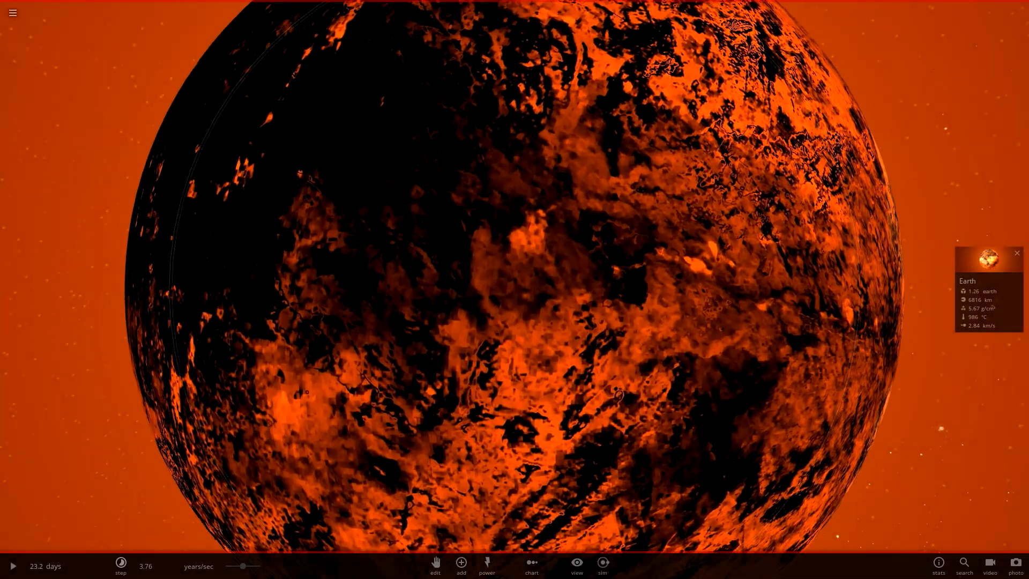
- Zoom out until the molten Earth appears as a faint red point
scroll(down, 3)
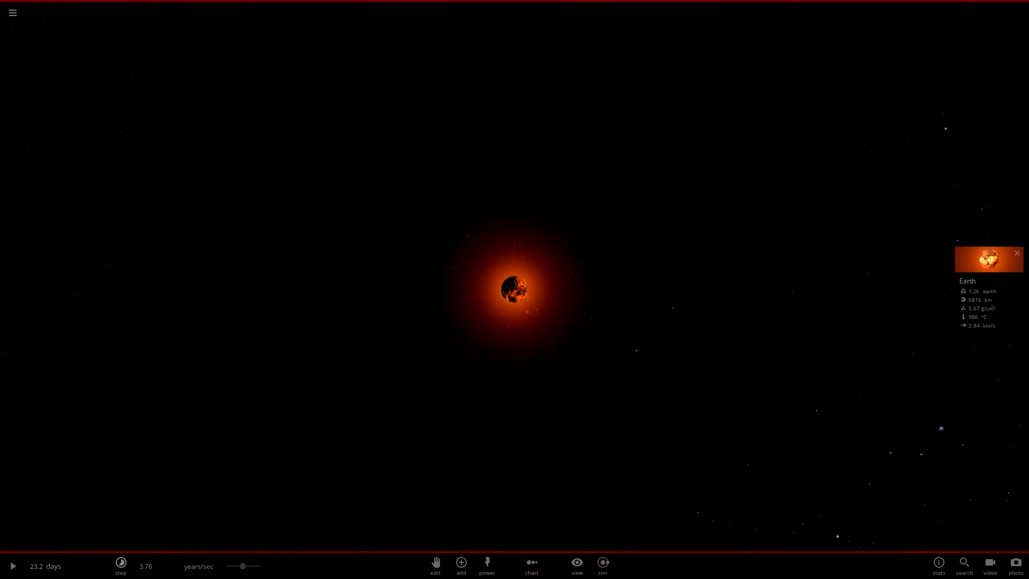
scroll(up, 3)
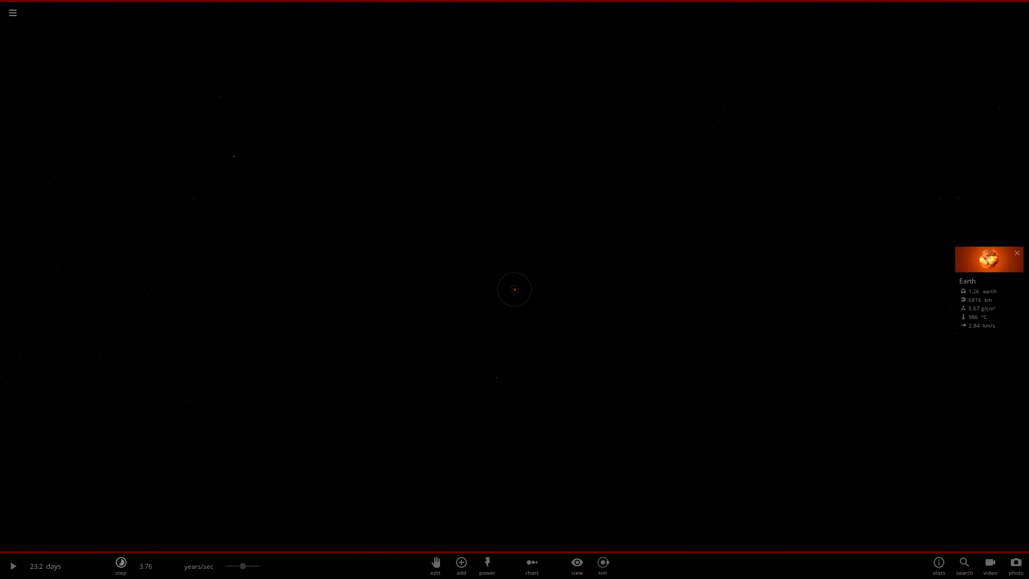
- Open the saved-simulation browser listing Solar System and Earth & Moon scenarios
click(13, 13)
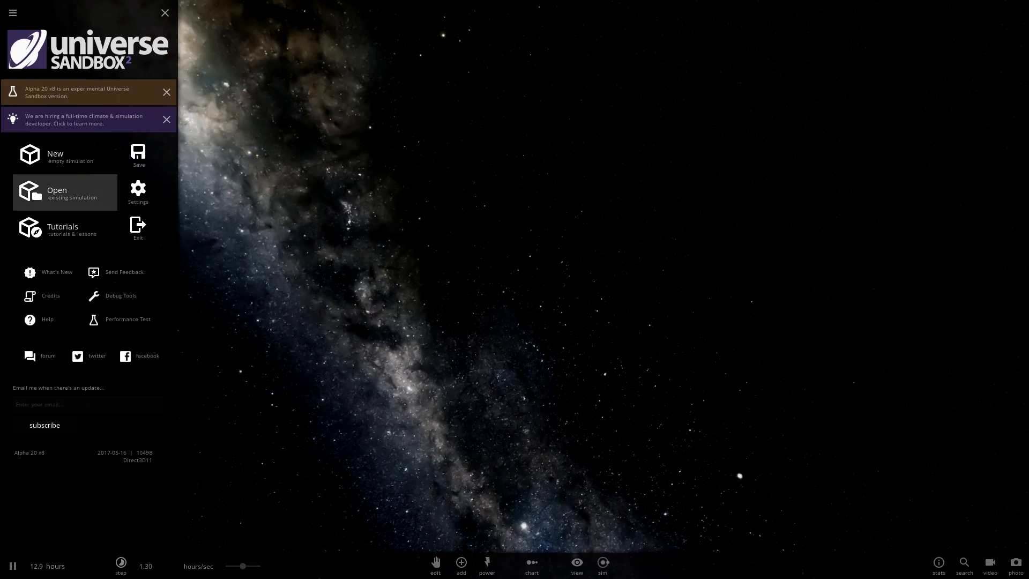
click(57, 192)
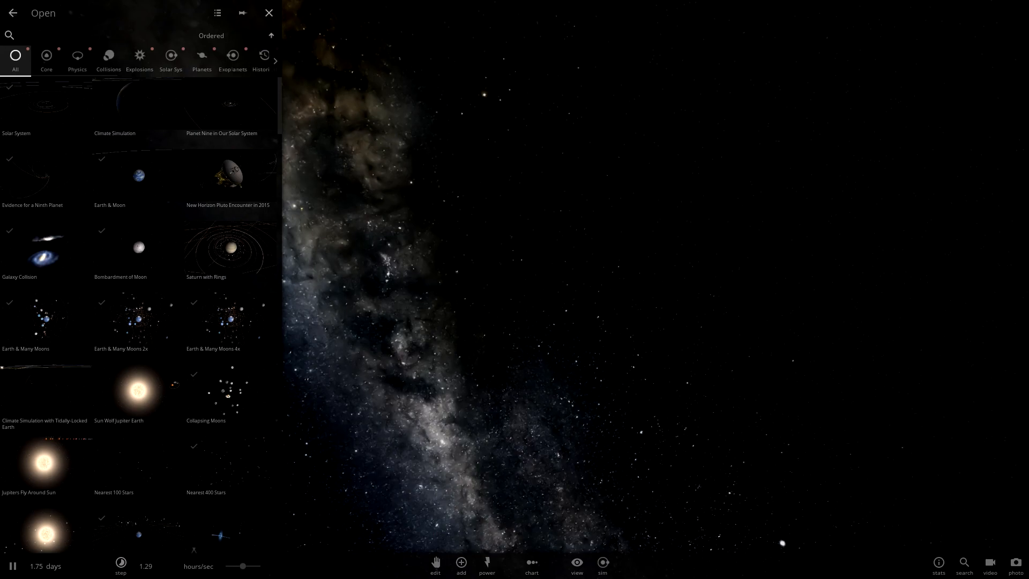
- Close the simulation browser and pause time over the empty starfield
click(269, 12)
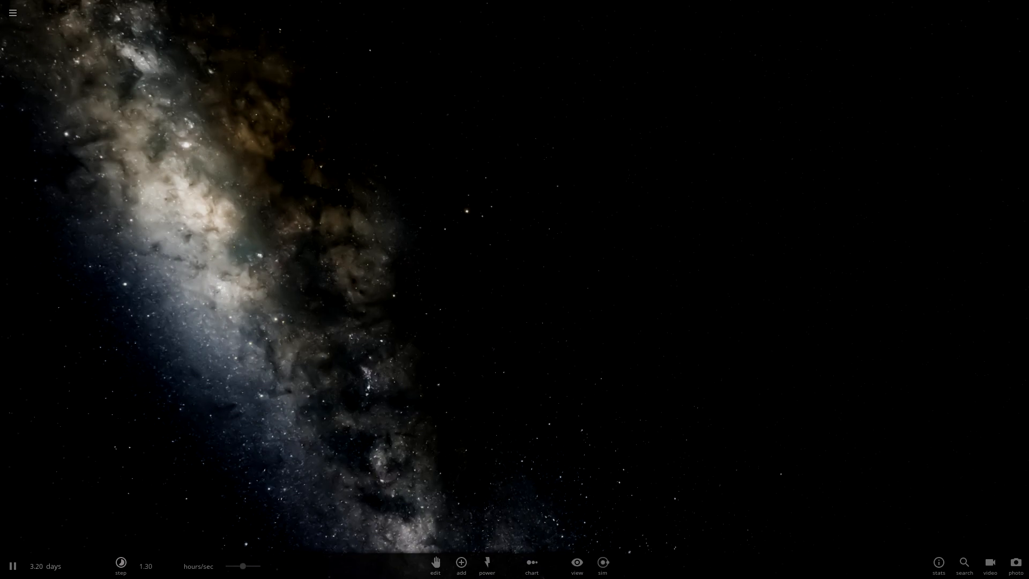
click(13, 566)
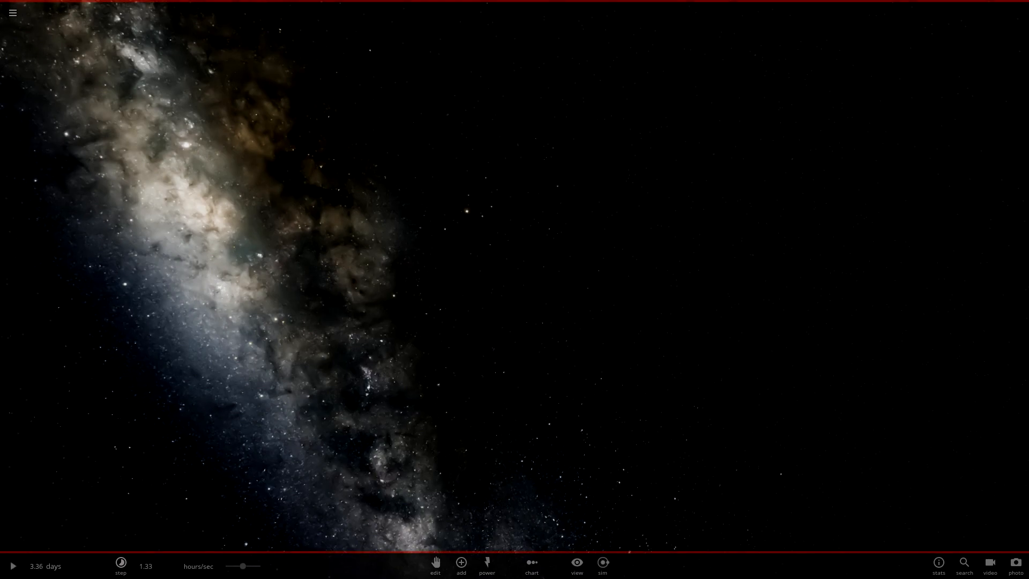